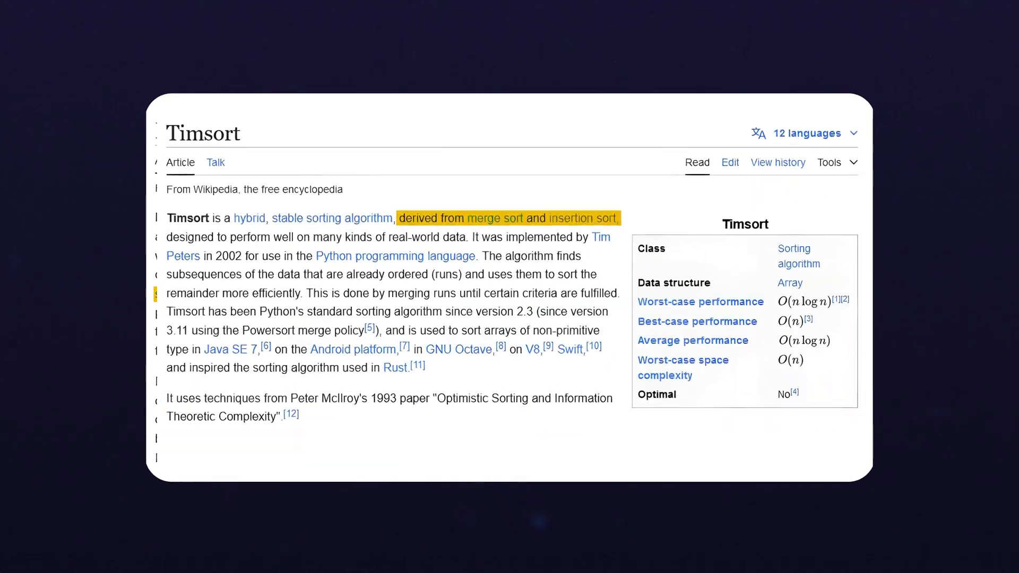
scroll(down, 3)
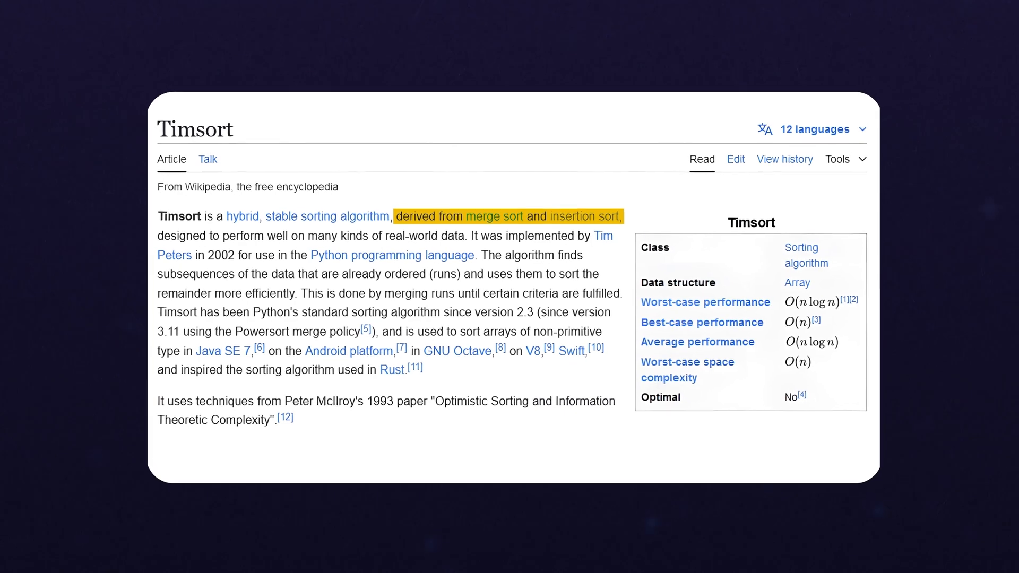